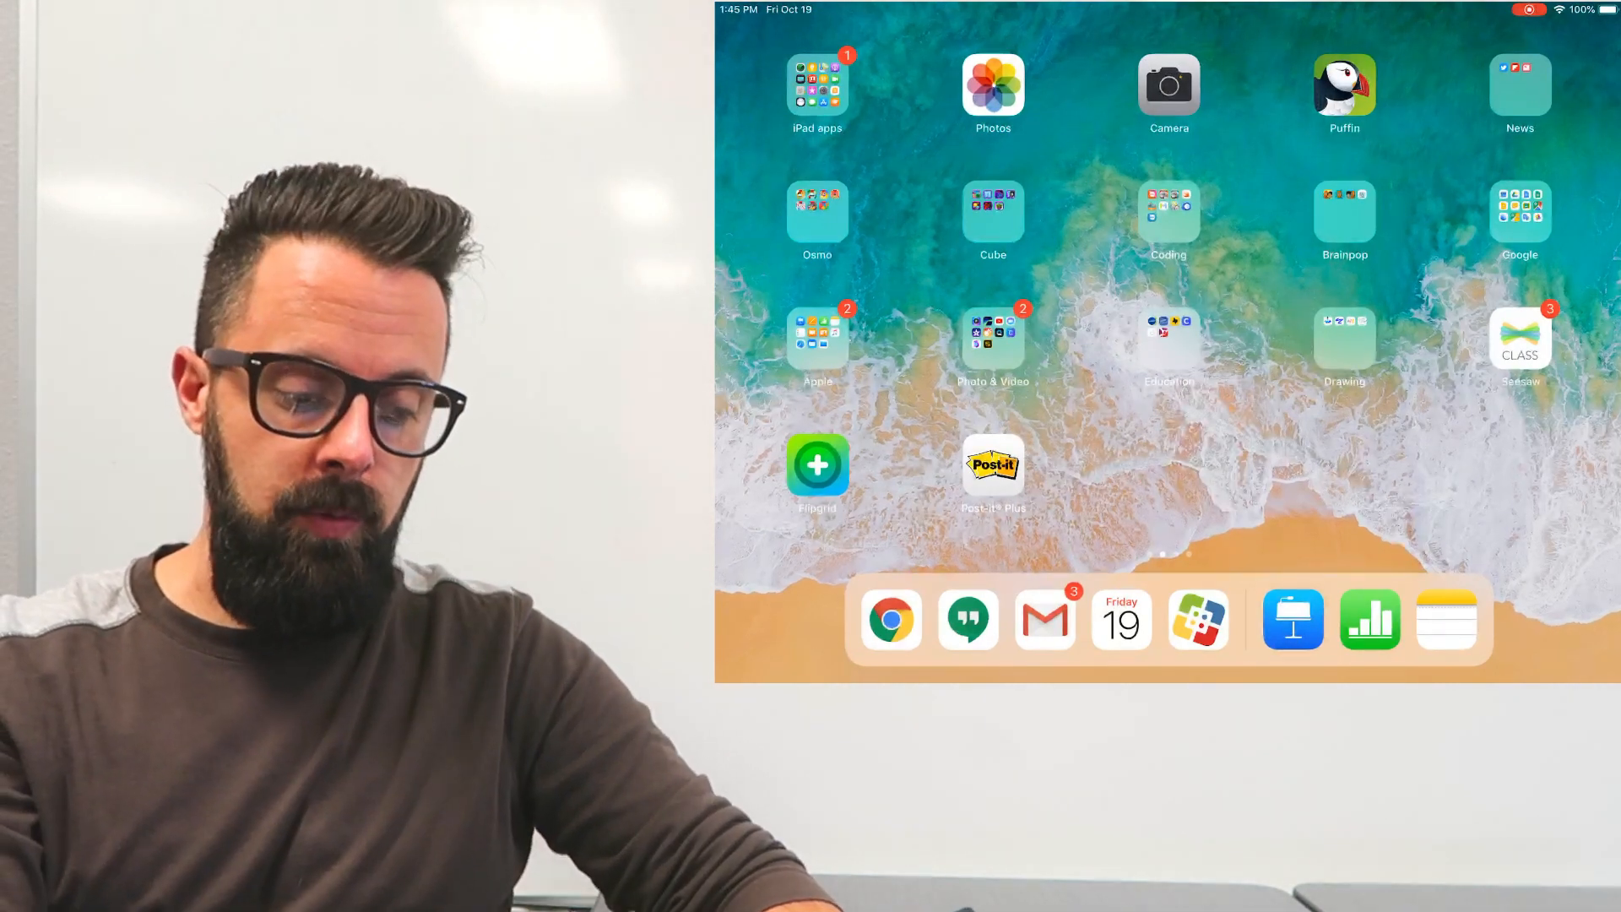
- Launch Keynote from the Dock, opening it in split view beside Chrome
{"action": "left_click", "coordinate": [1290, 619]}
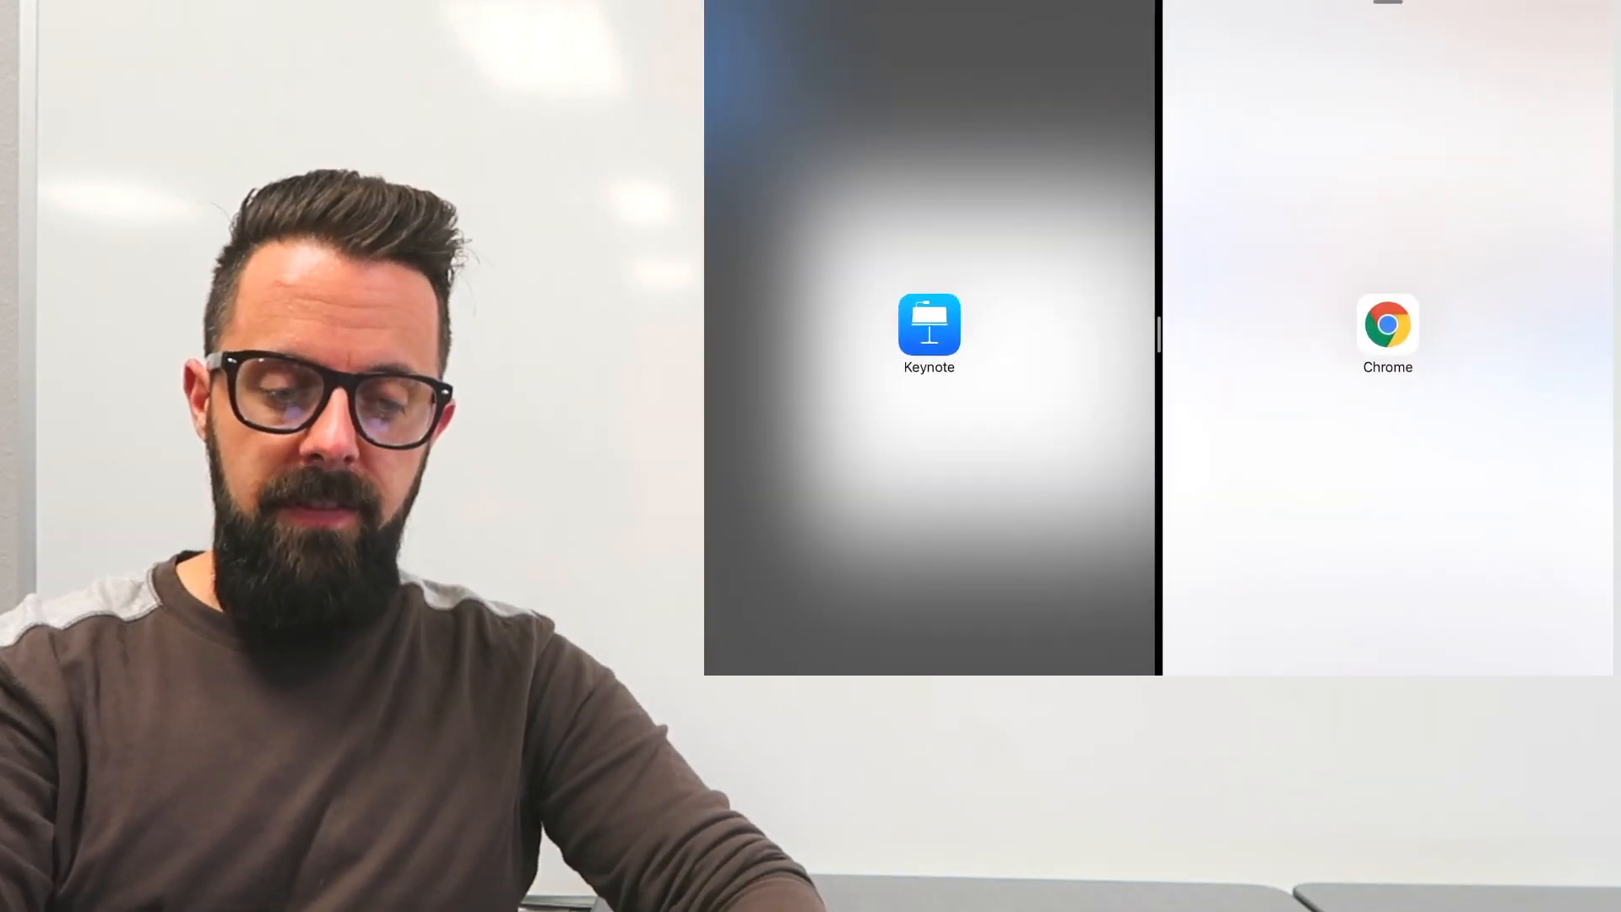
- Enter "airplane" into Chrome's Google search box without submitting
{"action": "left_click", "coordinate": [929, 324]}
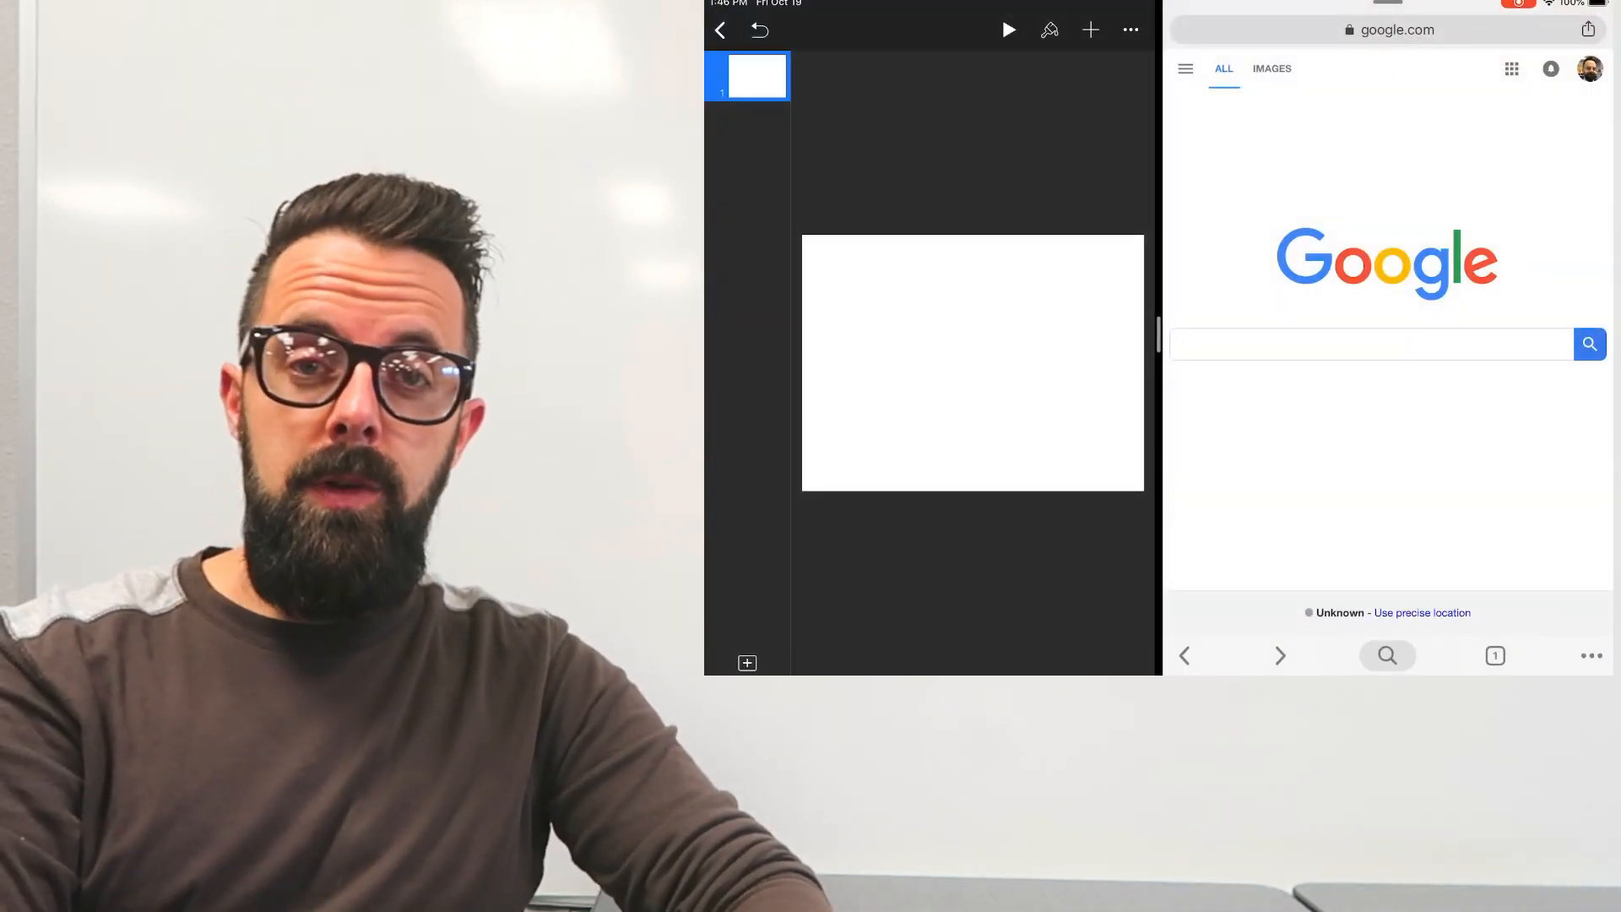
{"action": "left_click", "coordinate": [1375, 343]}
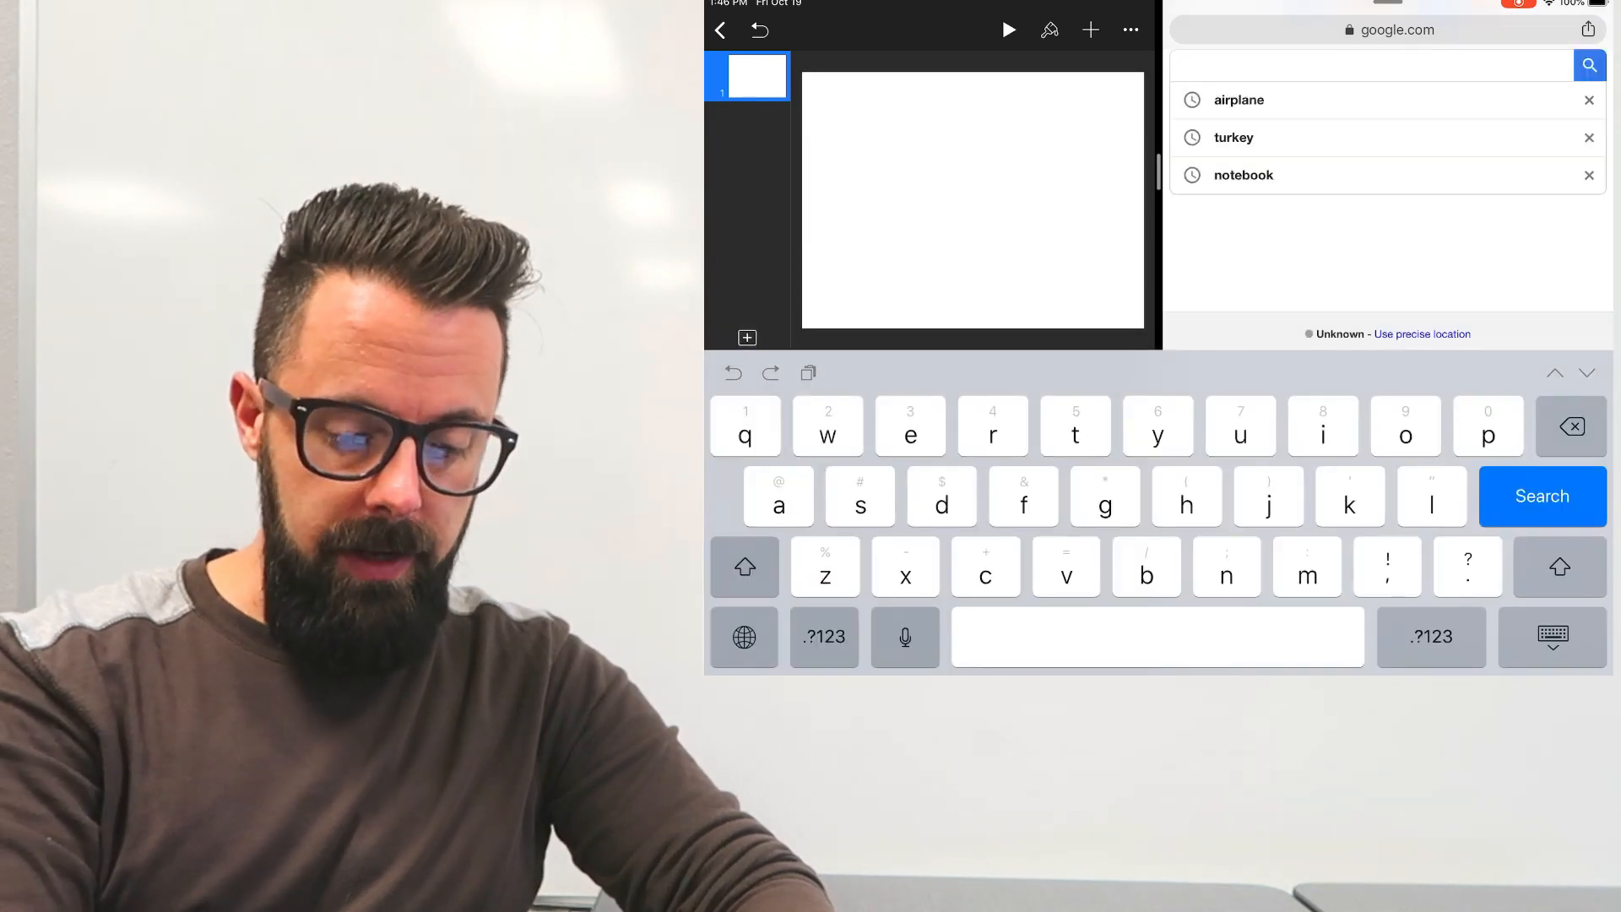
{"action": "type", "text": "airplane"}
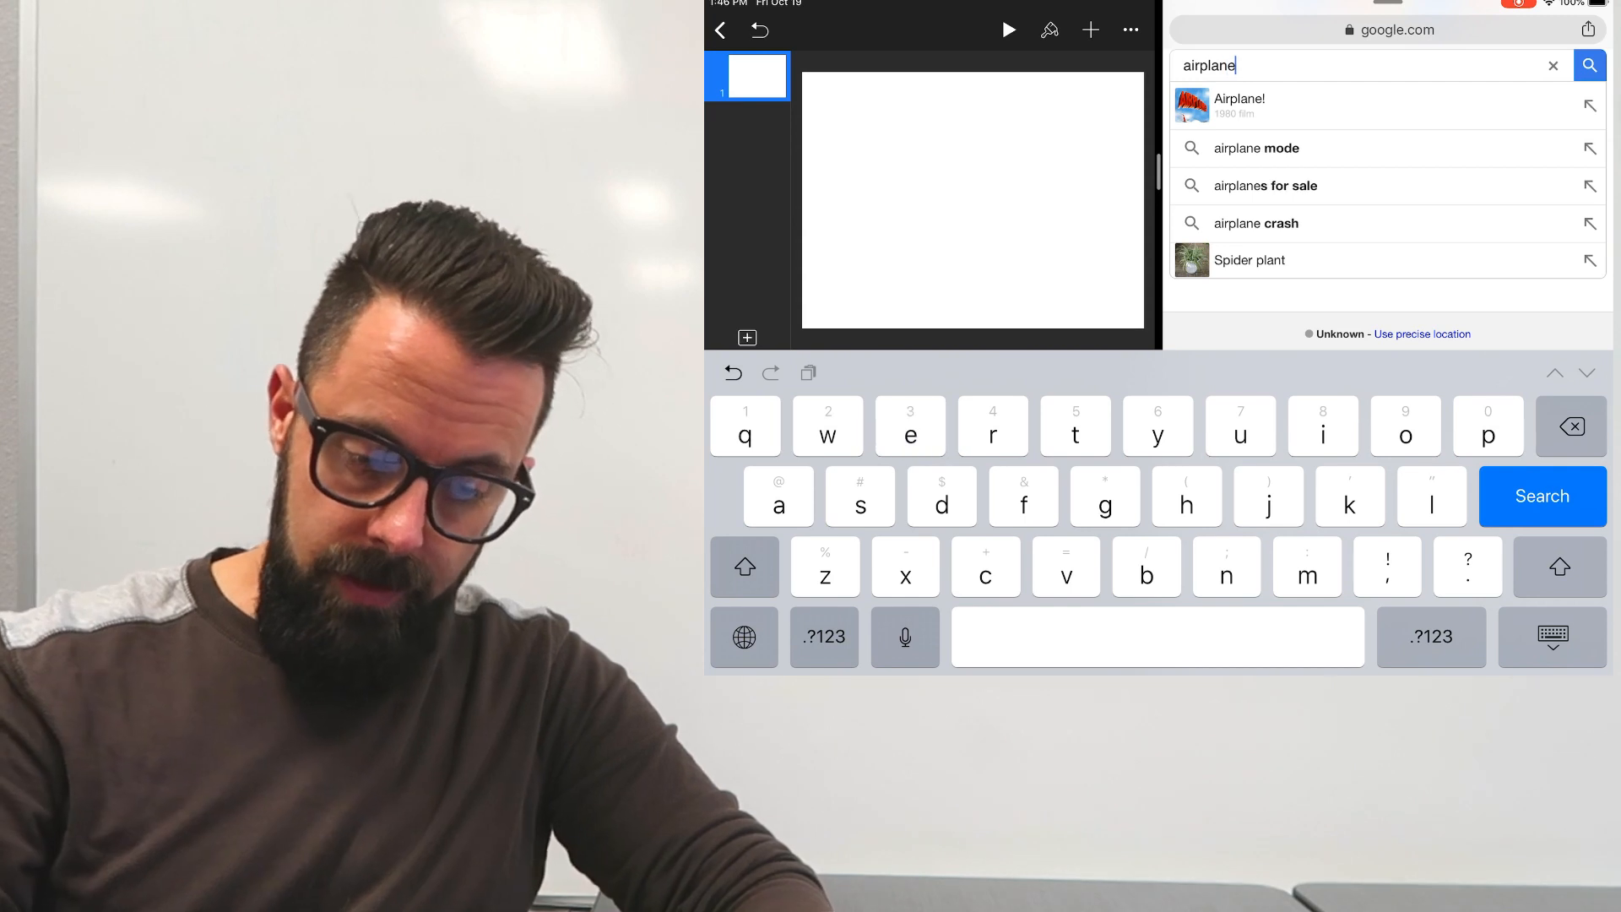
- Search Google Images for airplane and drag the Wikipedia red-nosed propeller plane onto slide 1
{"action": "left_click", "coordinate": [1542, 497]}
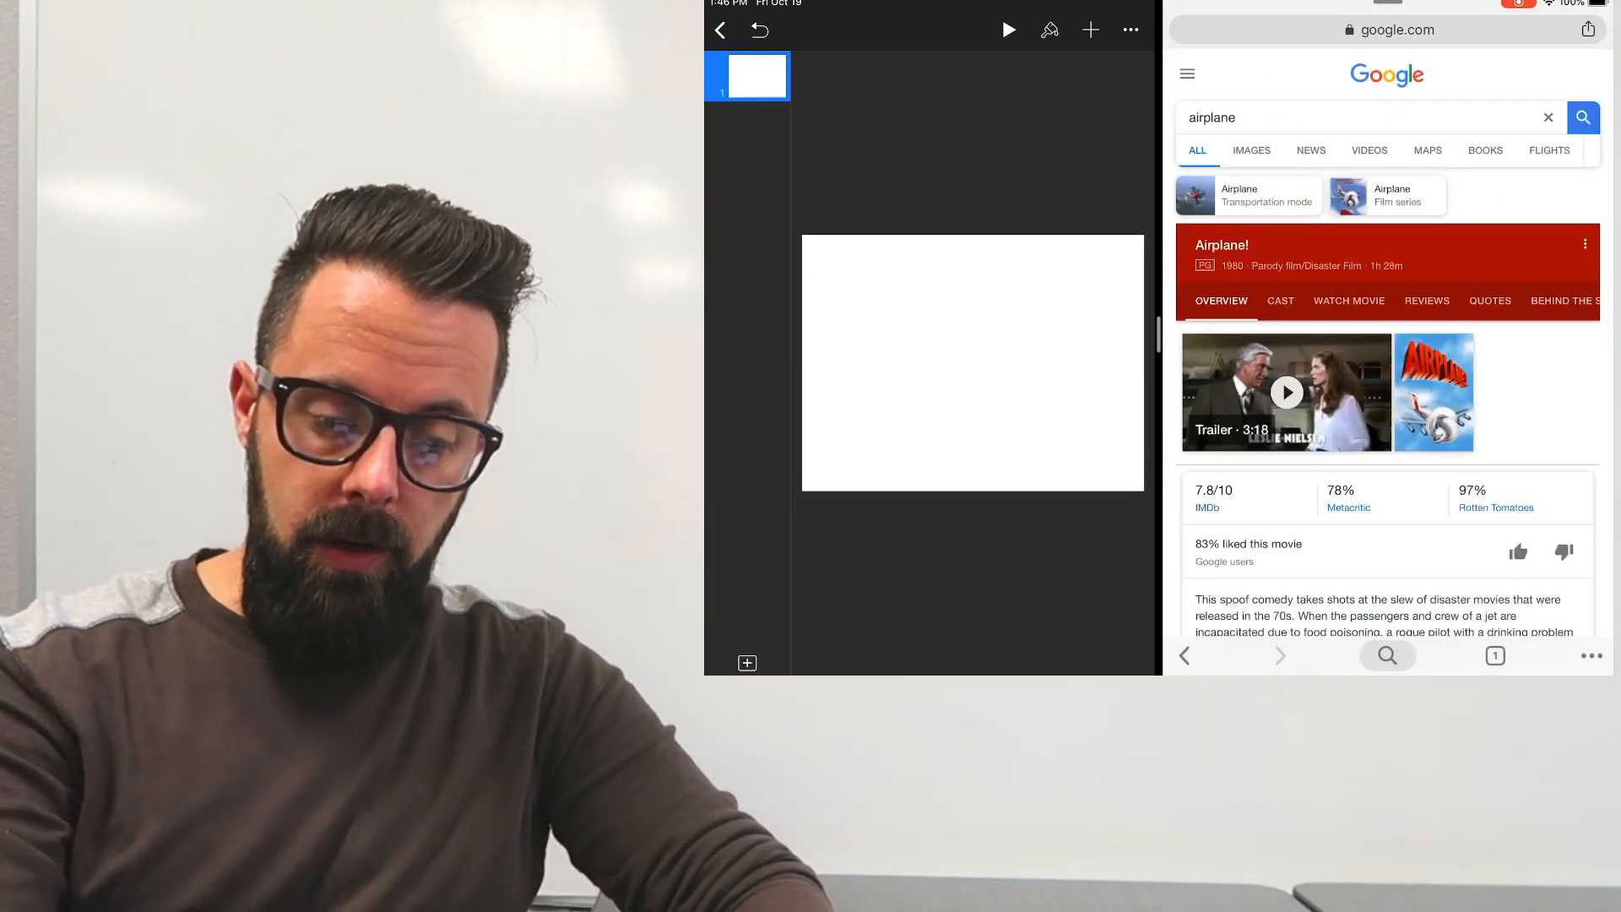
{"action": "left_click", "coordinate": [1251, 151]}
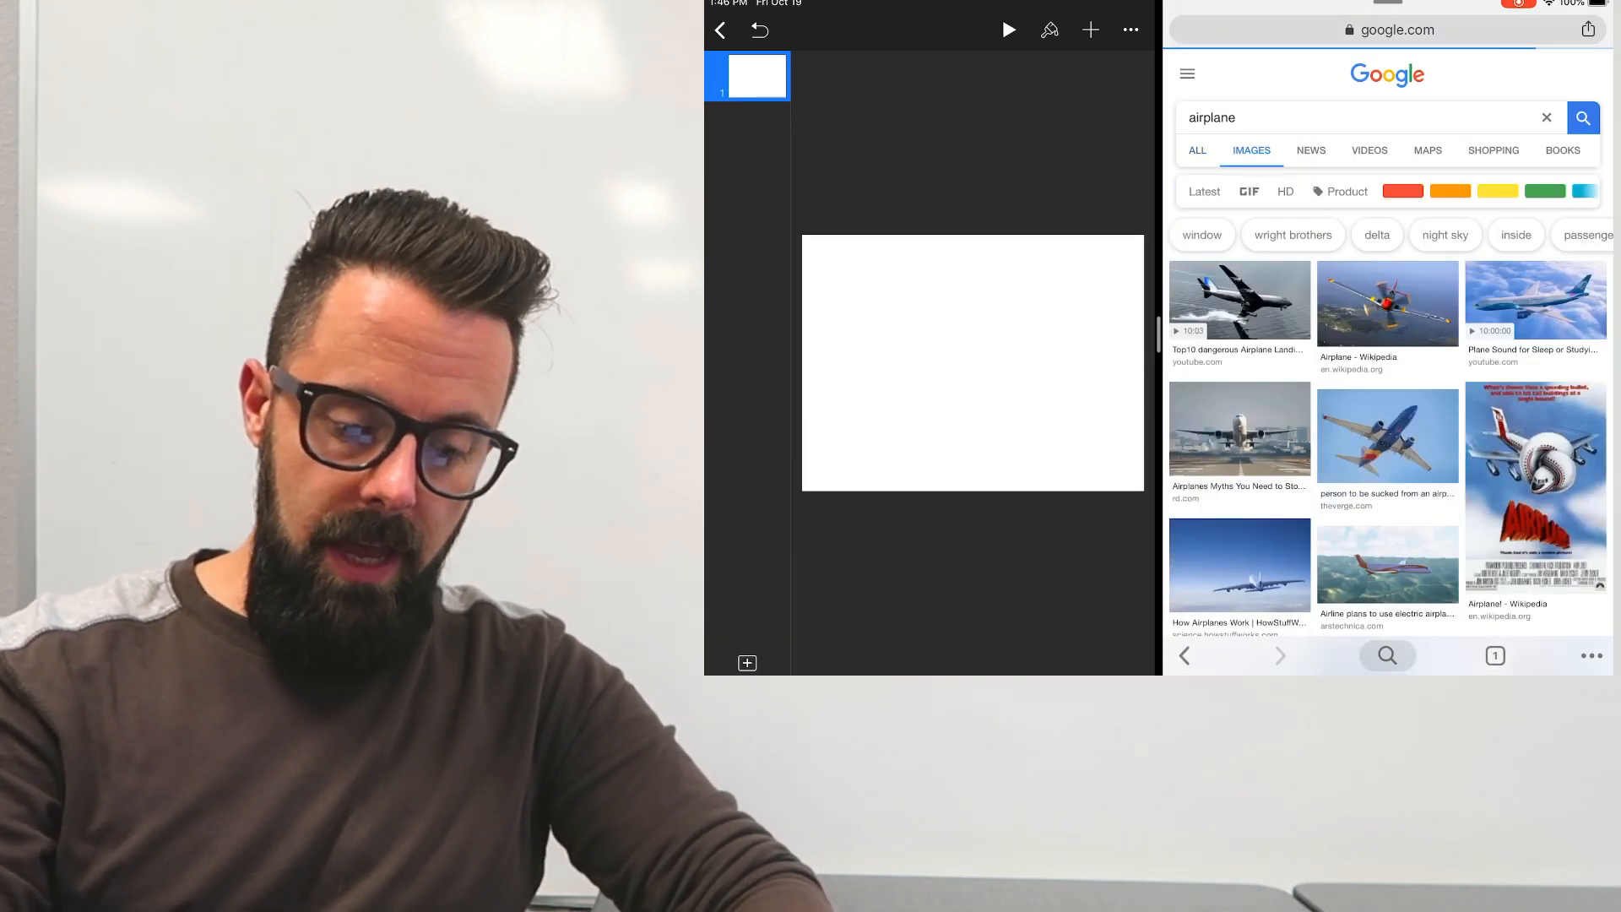
{"action": "left_click", "coordinate": [1387, 302]}
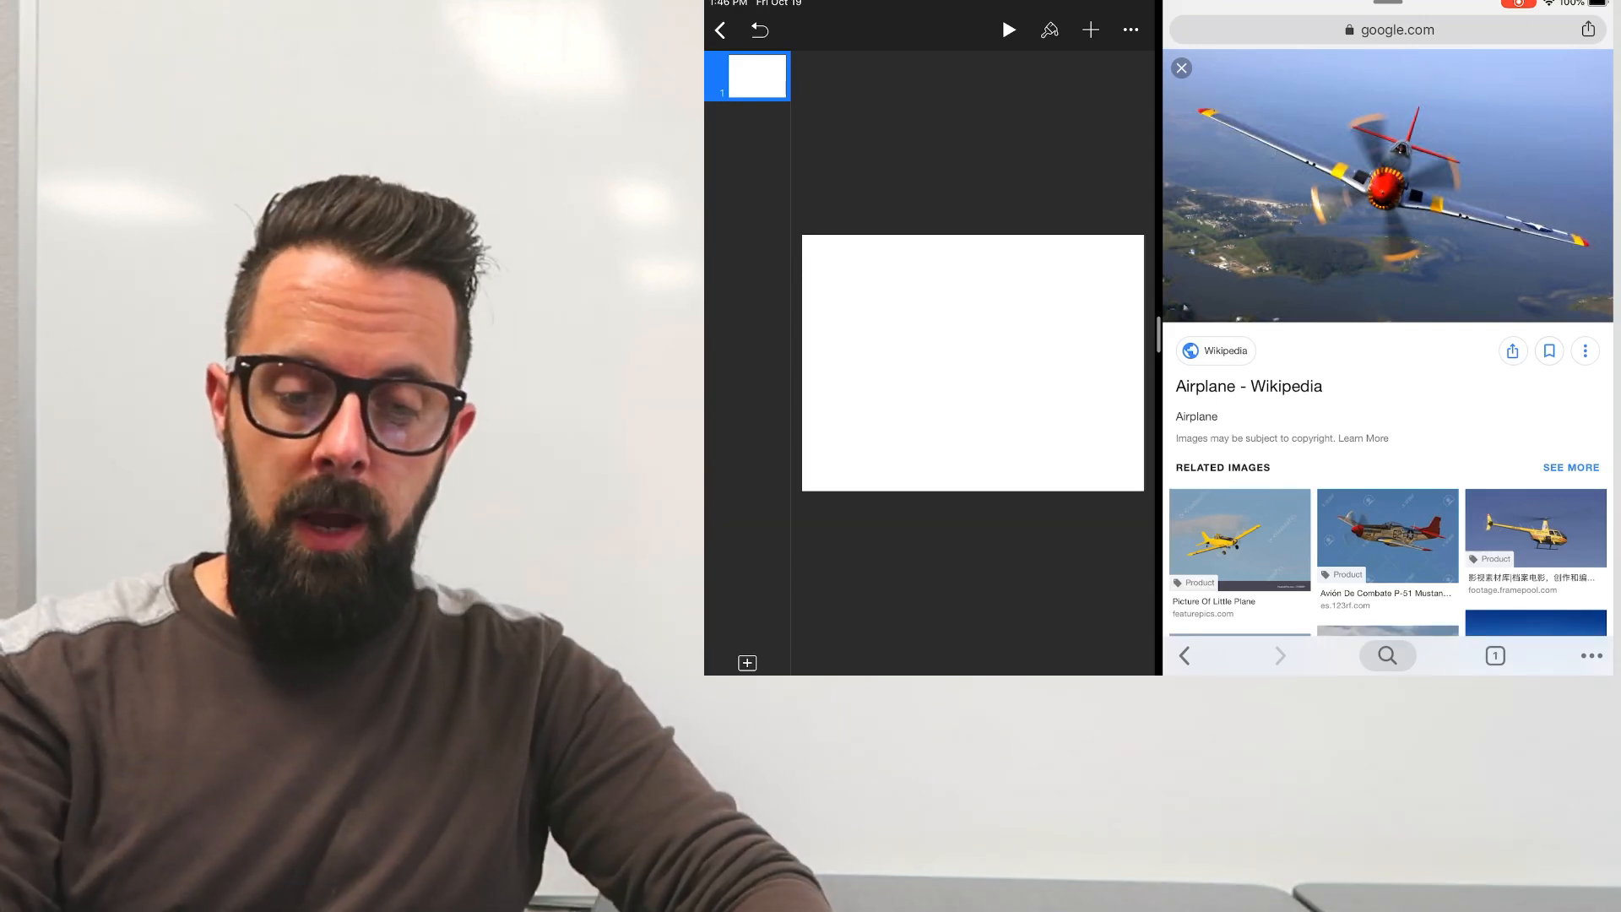
{"action": "left_click", "coordinate": [1180, 67]}
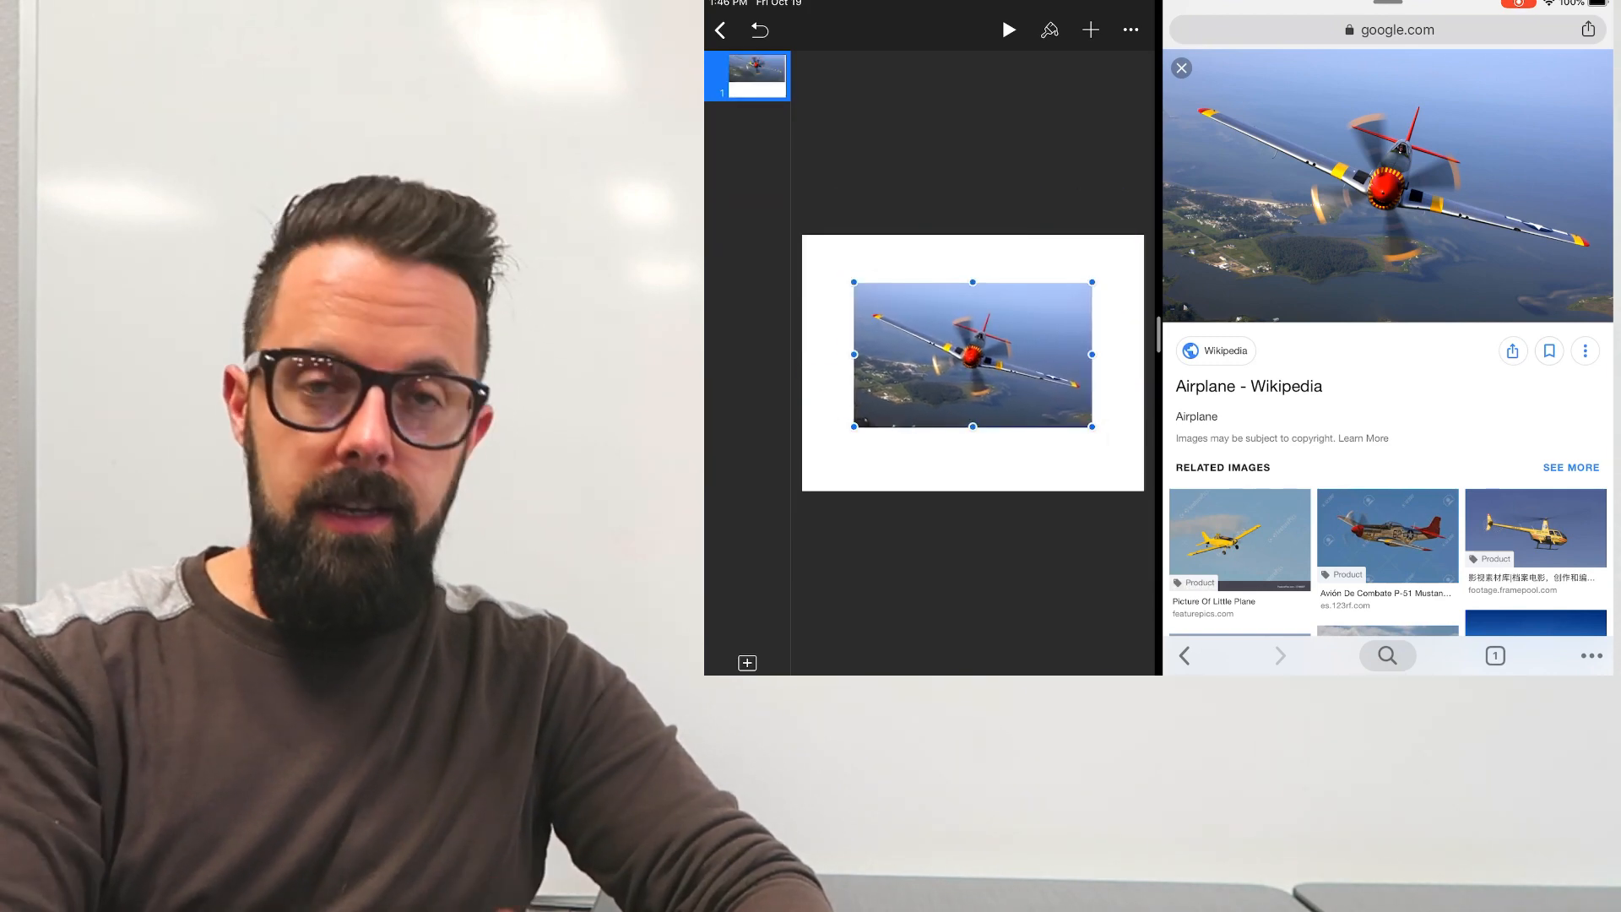
- Add a blank slide 2 and preview the Relaxing Airways jetliner-over-clouds image in Chrome
{"action": "left_click", "coordinate": [747, 662]}
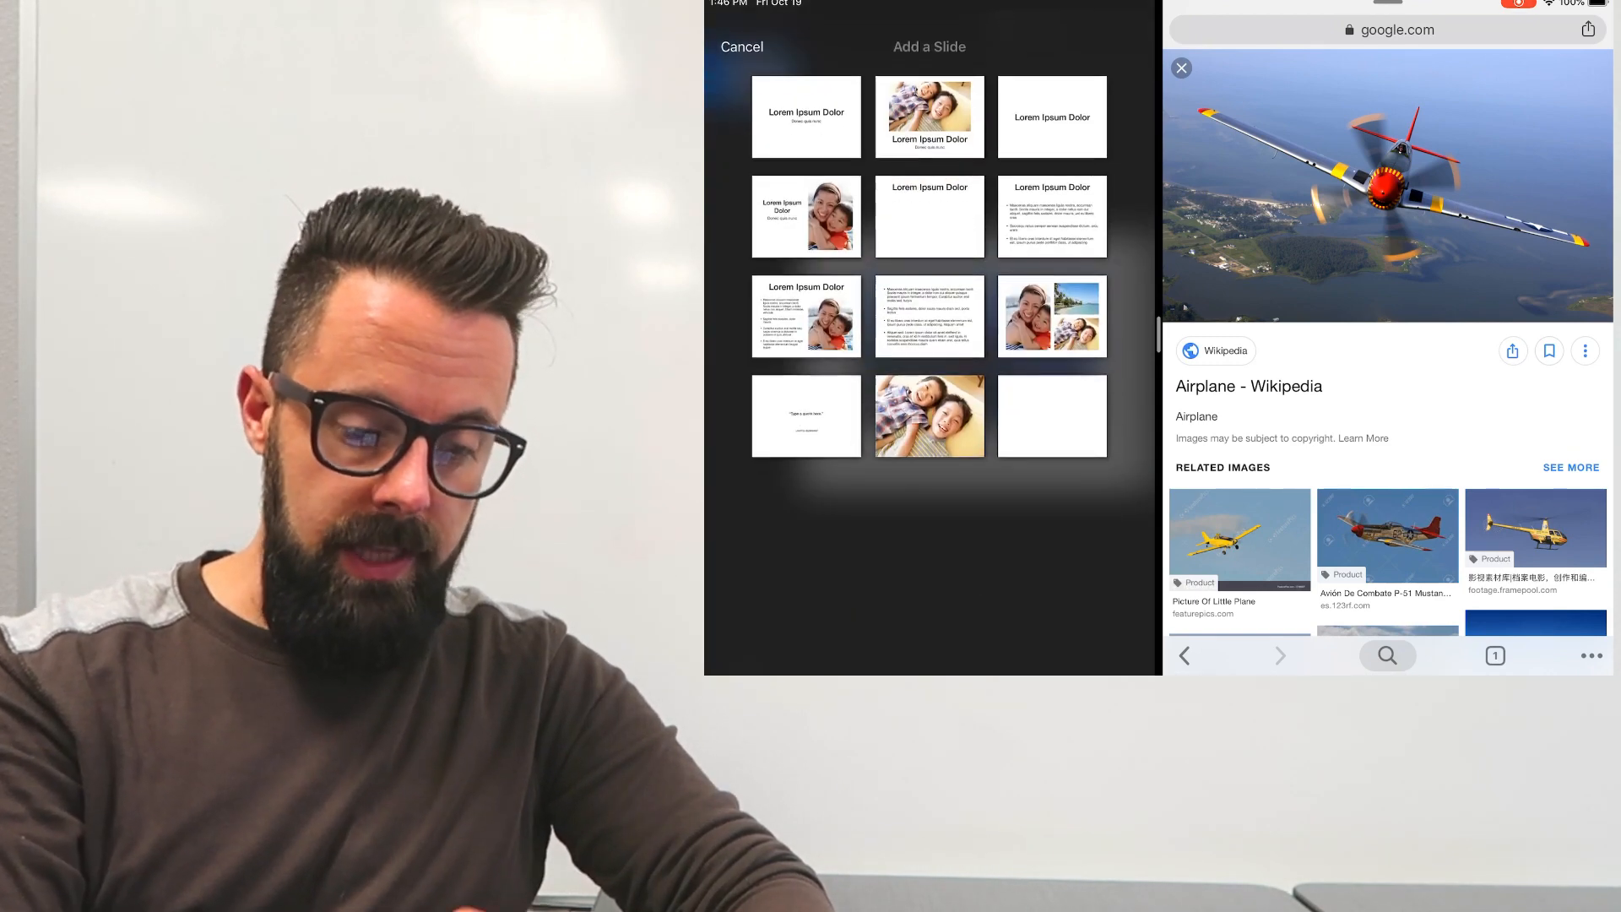
{"action": "left_click", "coordinate": [1050, 415]}
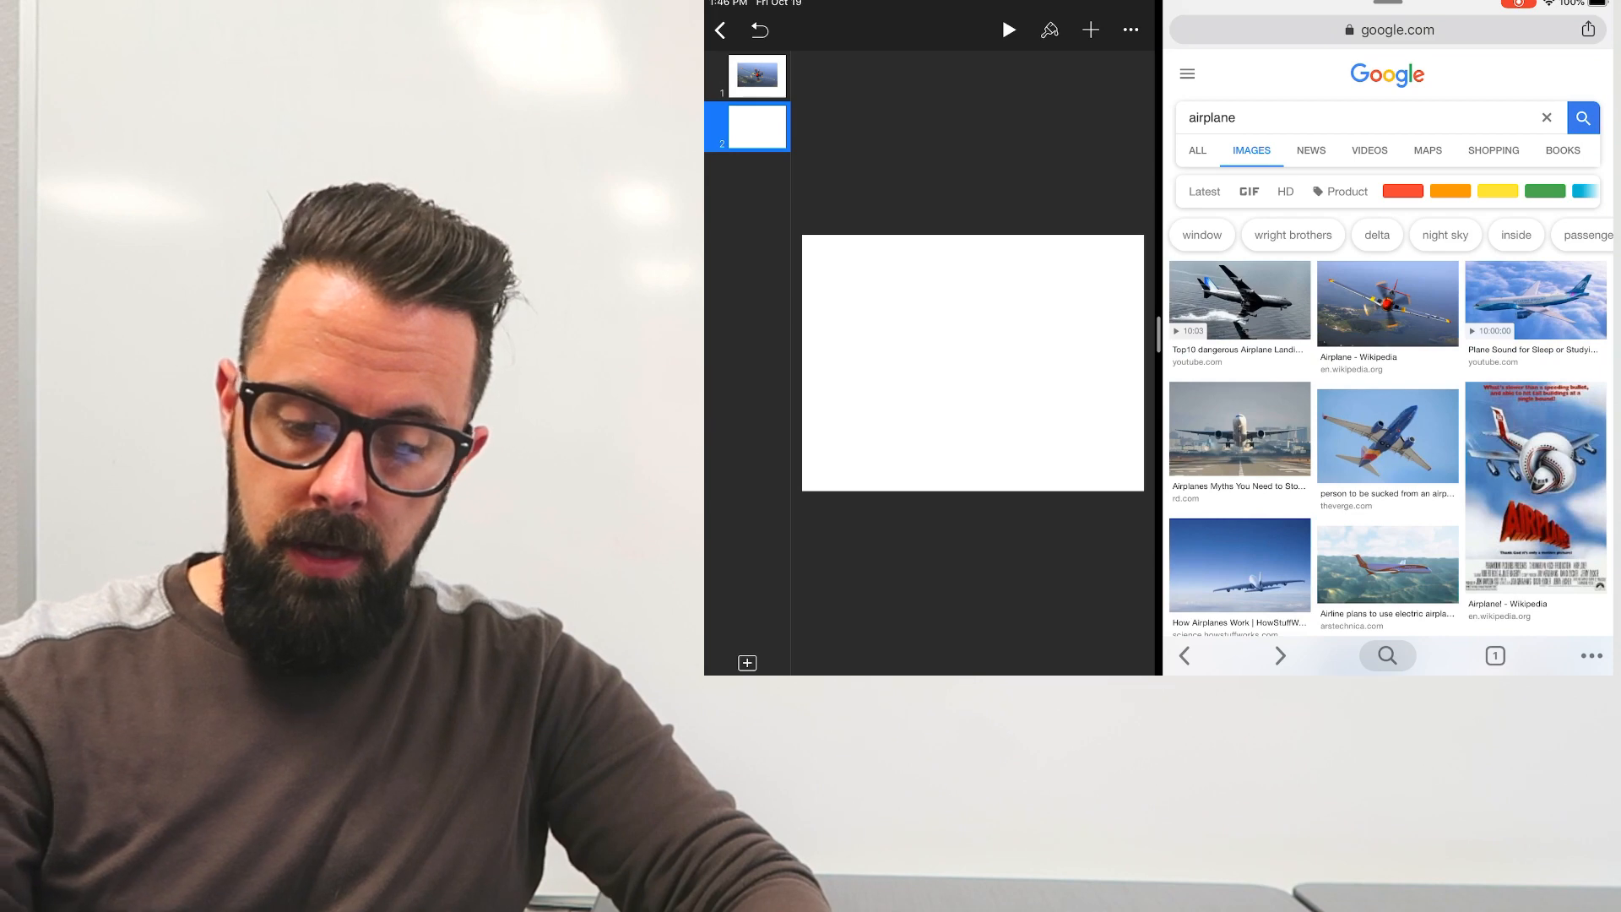
{"action": "left_click", "coordinate": [1535, 303]}
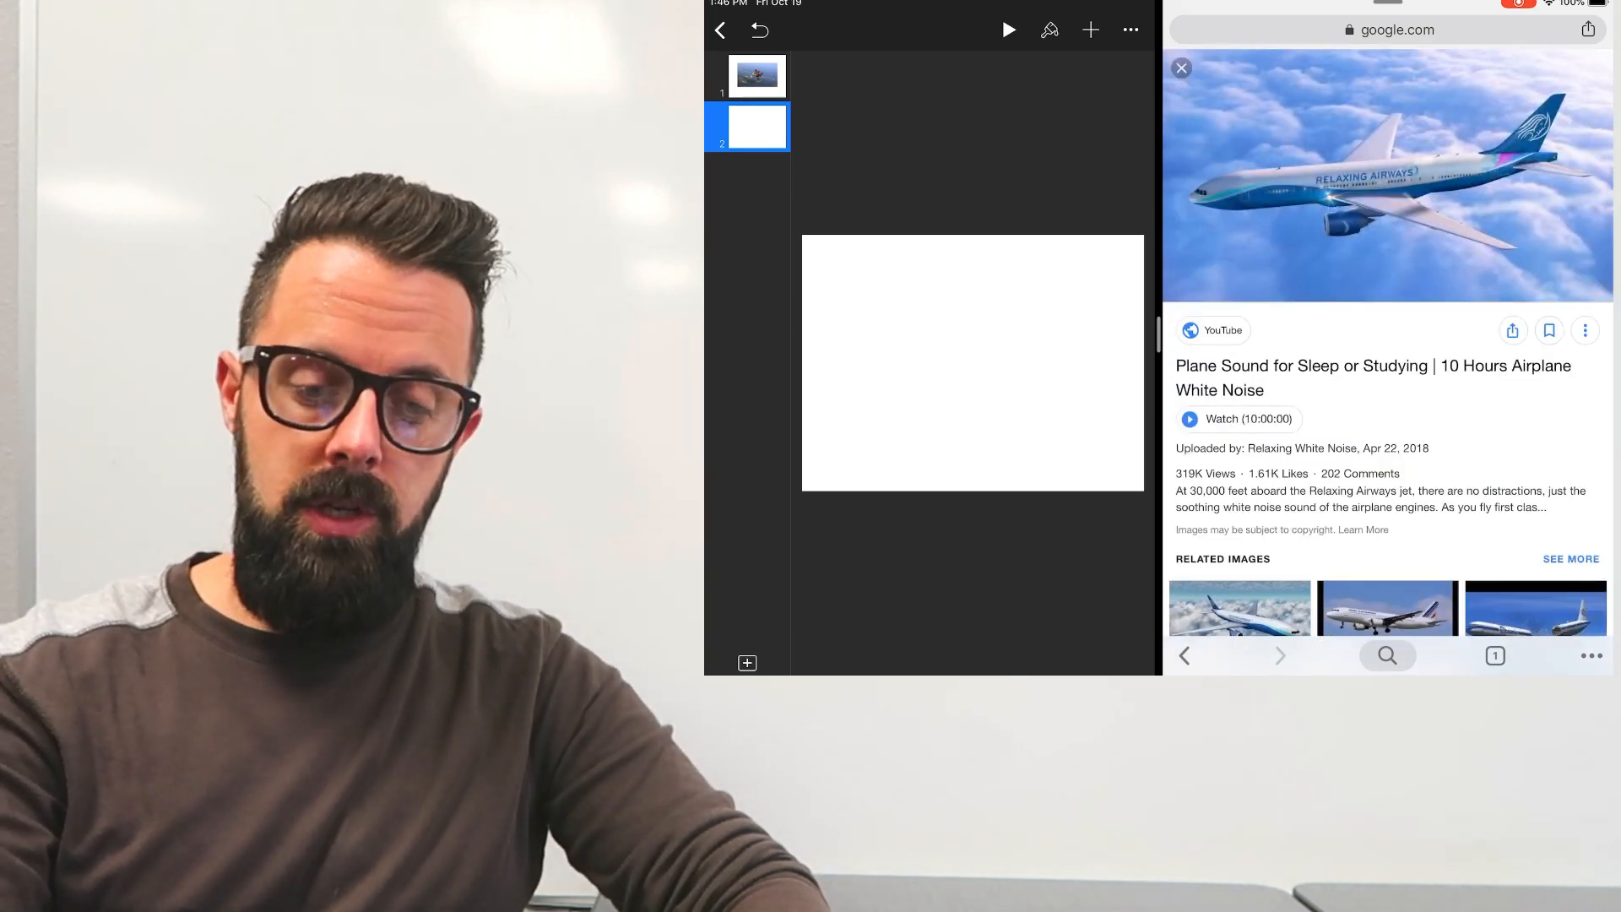